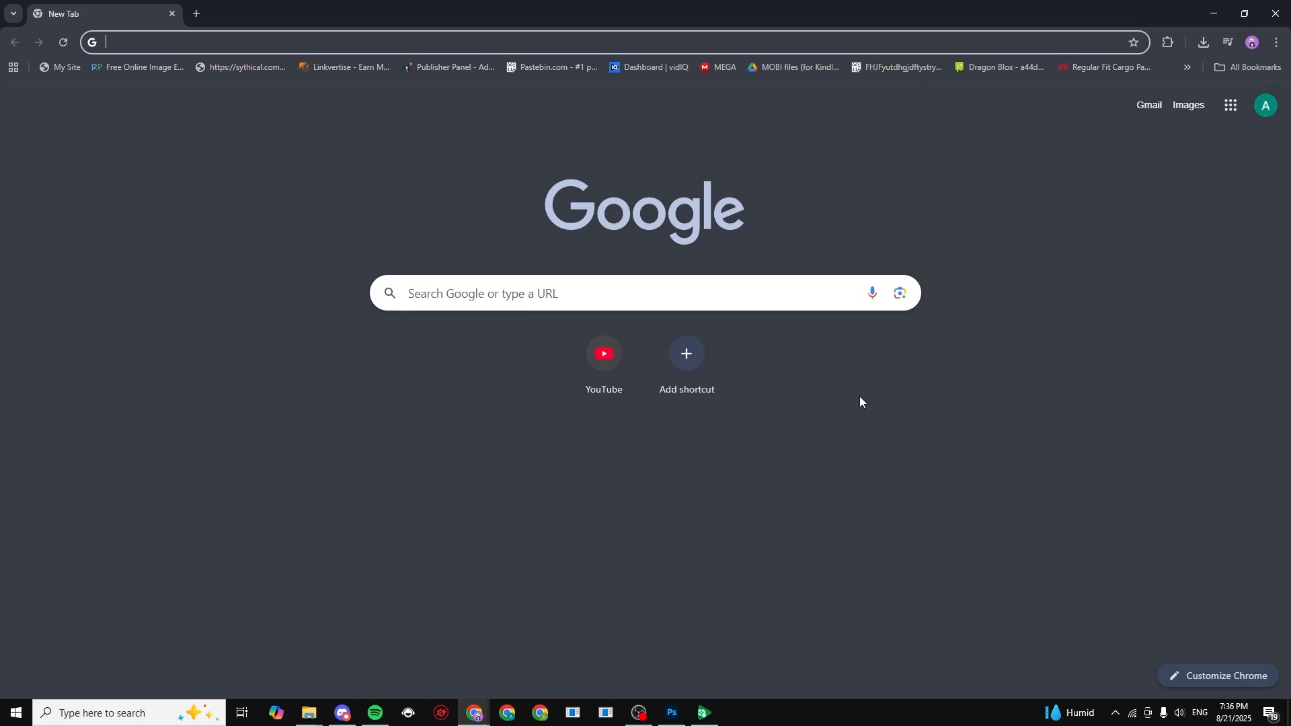
pyautogui.moveTo(652, 182)
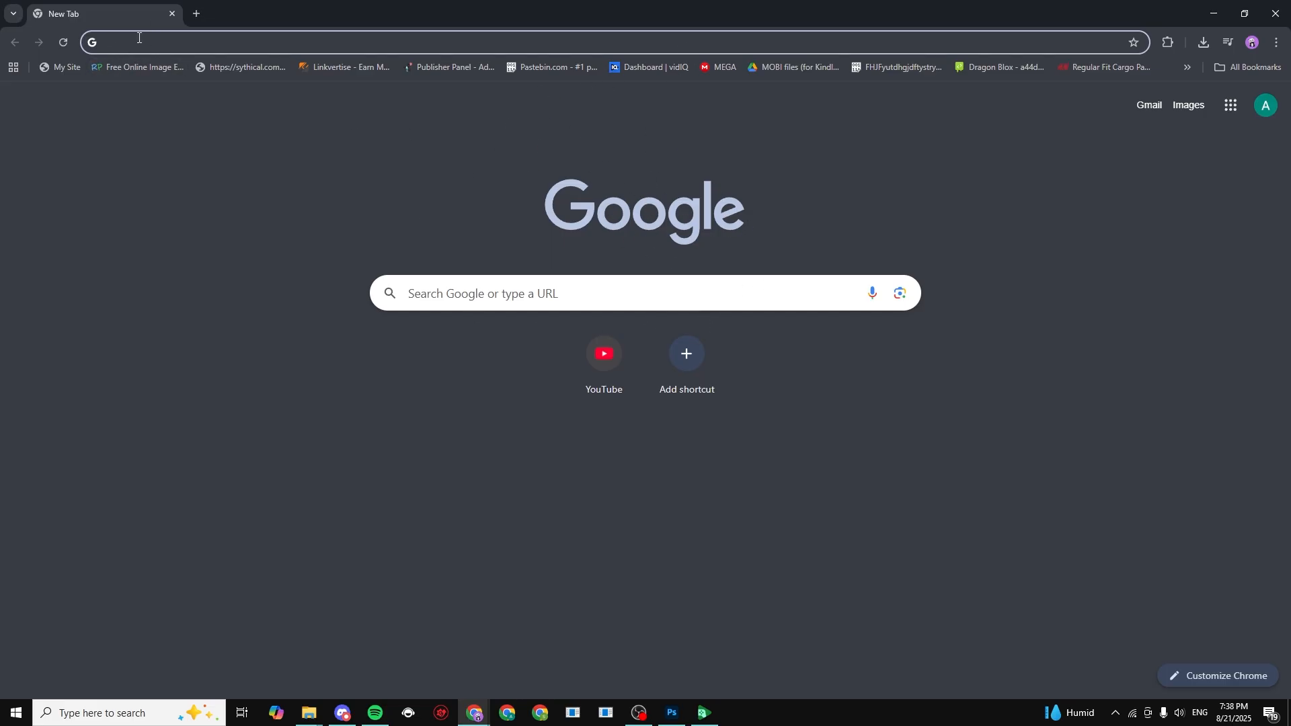
pyautogui.moveTo(299, 238)
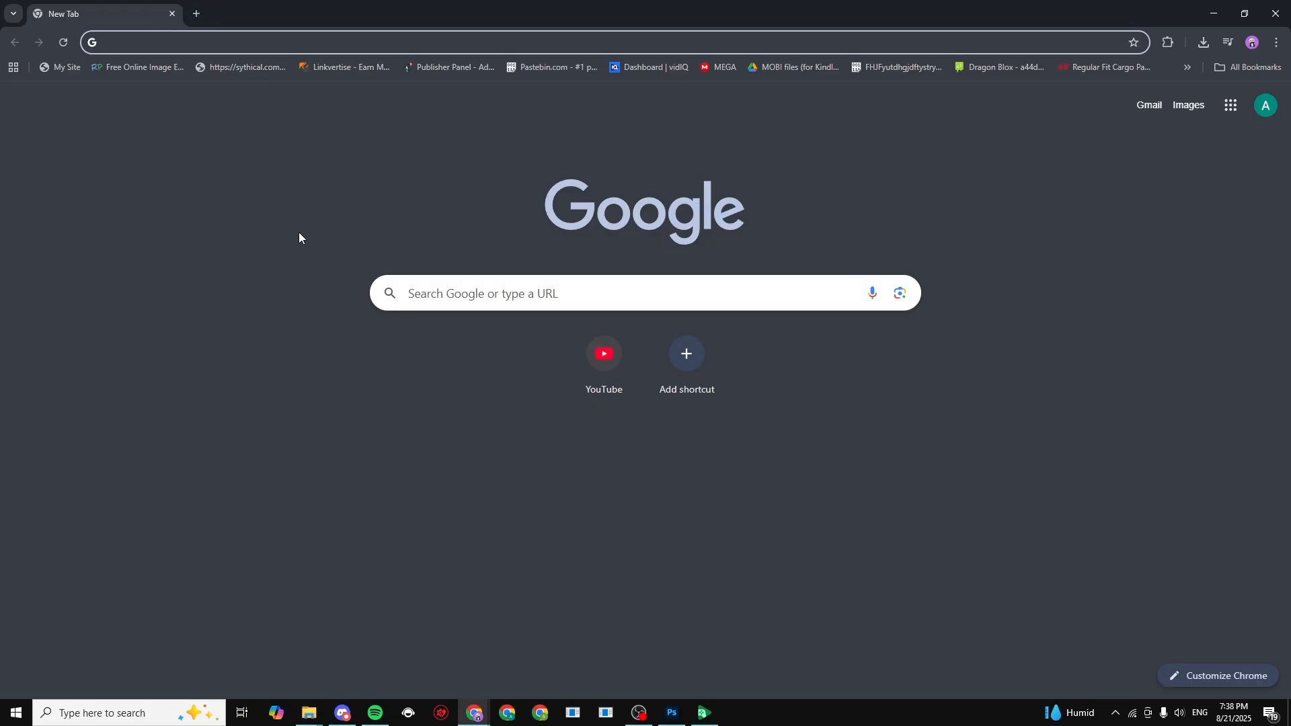
# Accept the Grow A Garden Trading invite on discord.com as PixelFix
pyautogui.write('discord.com')
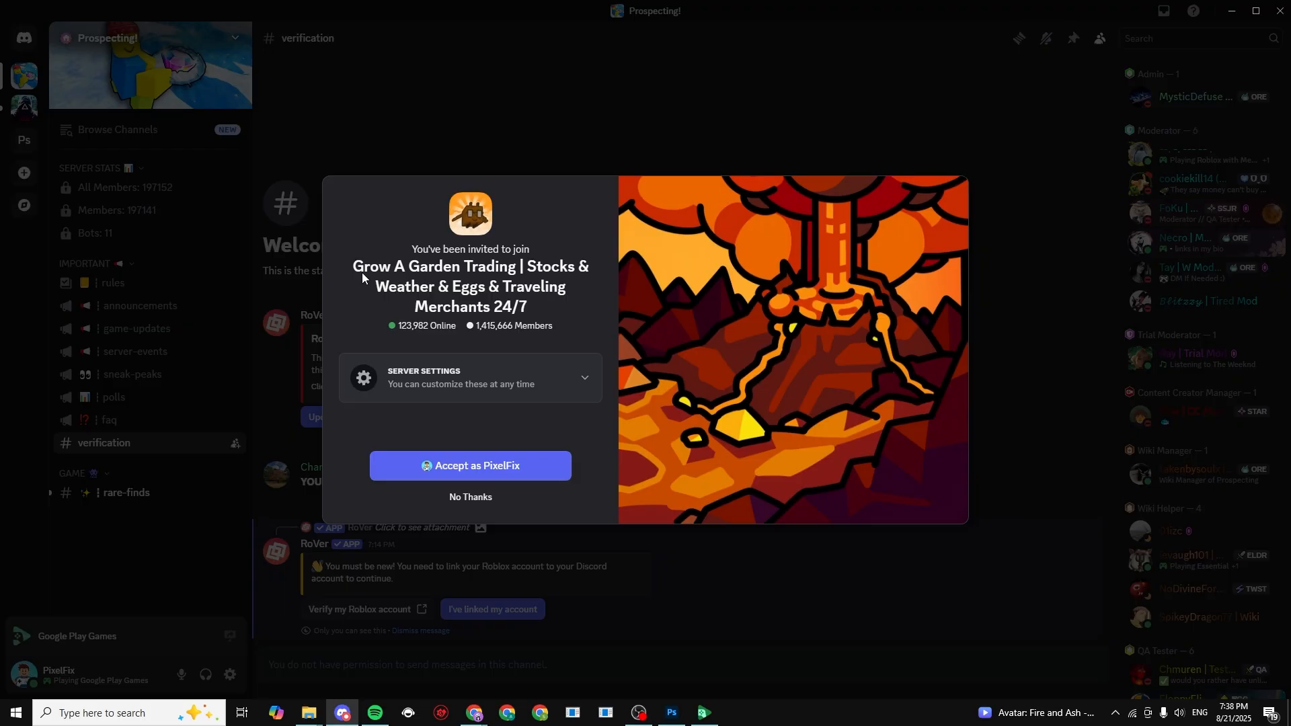
pyautogui.moveTo(410, 271)
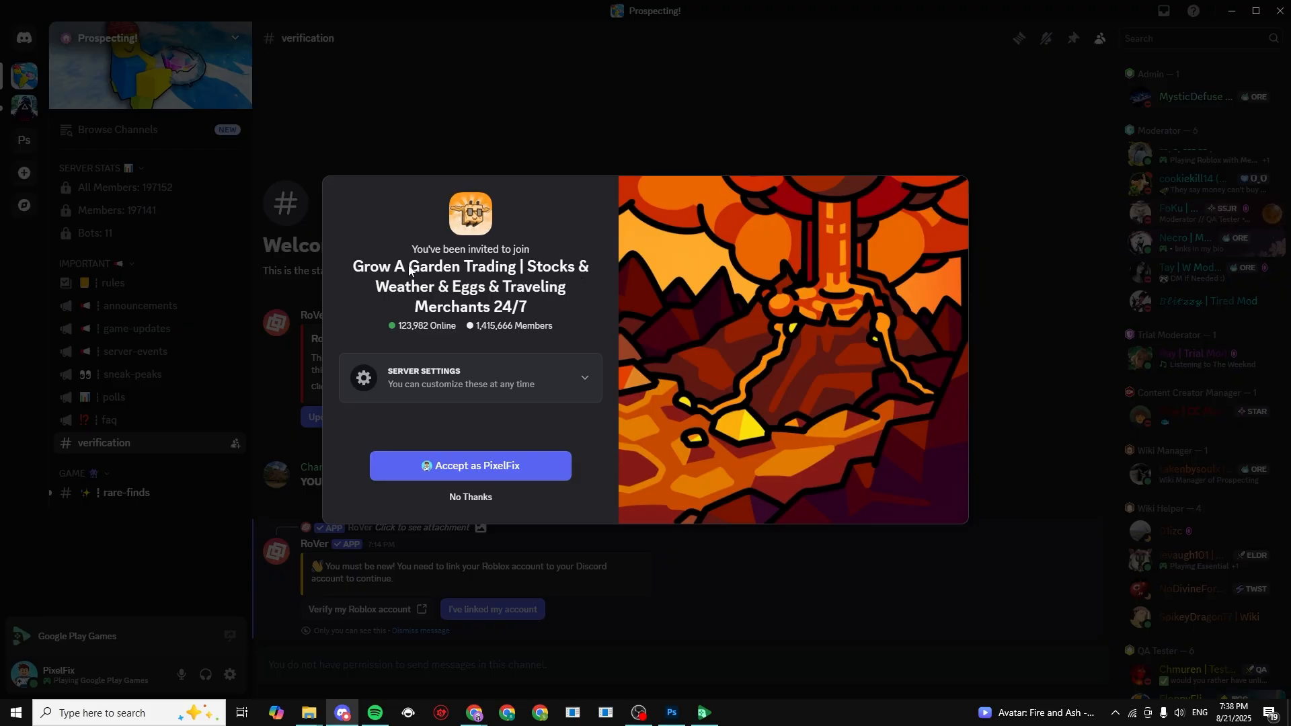
pyautogui.moveTo(492, 267)
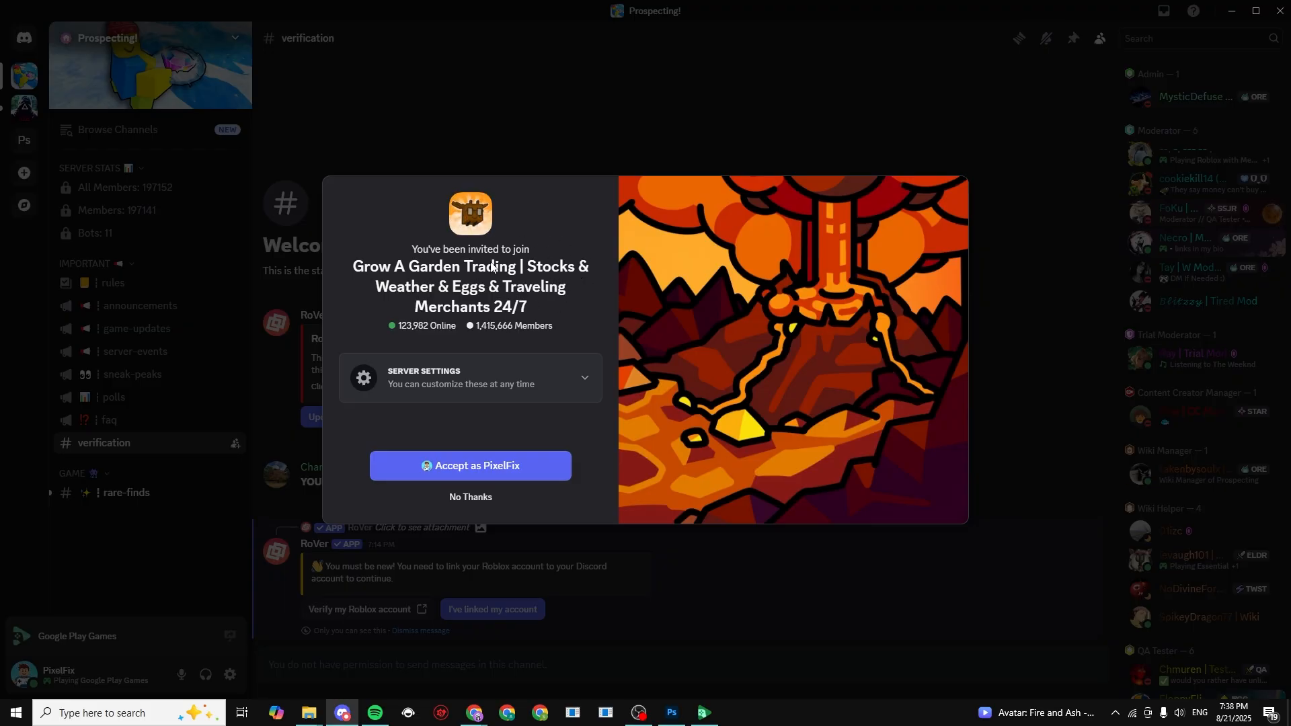
pyautogui.moveTo(435, 446)
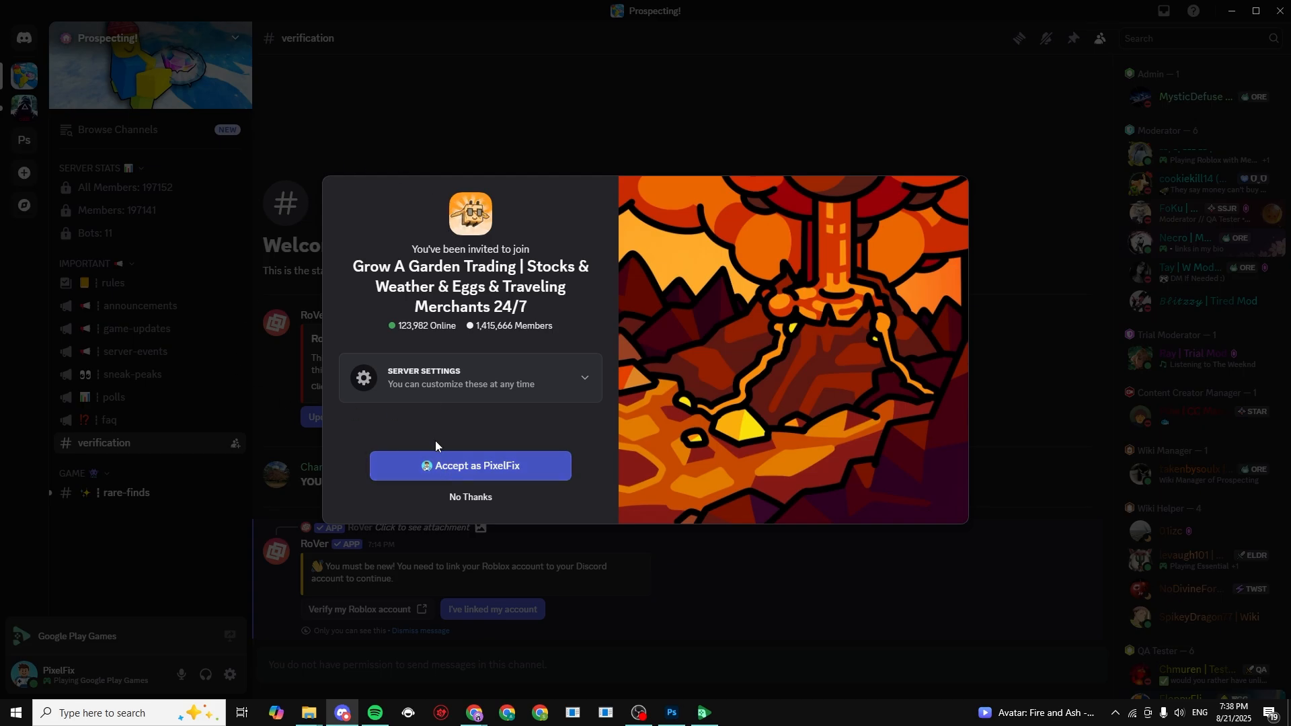
pyautogui.click(469, 465)
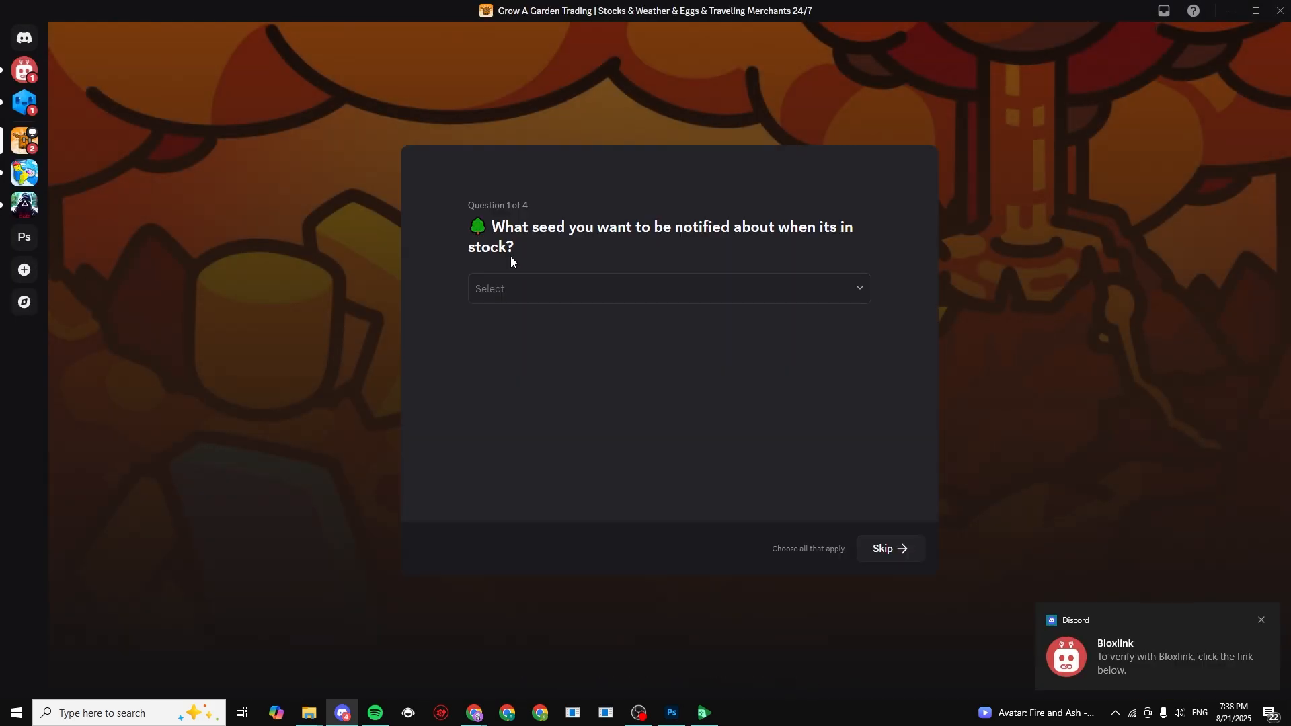
# Pick Apple from the seed dropdown and continue to the gear question
pyautogui.click(667, 289)
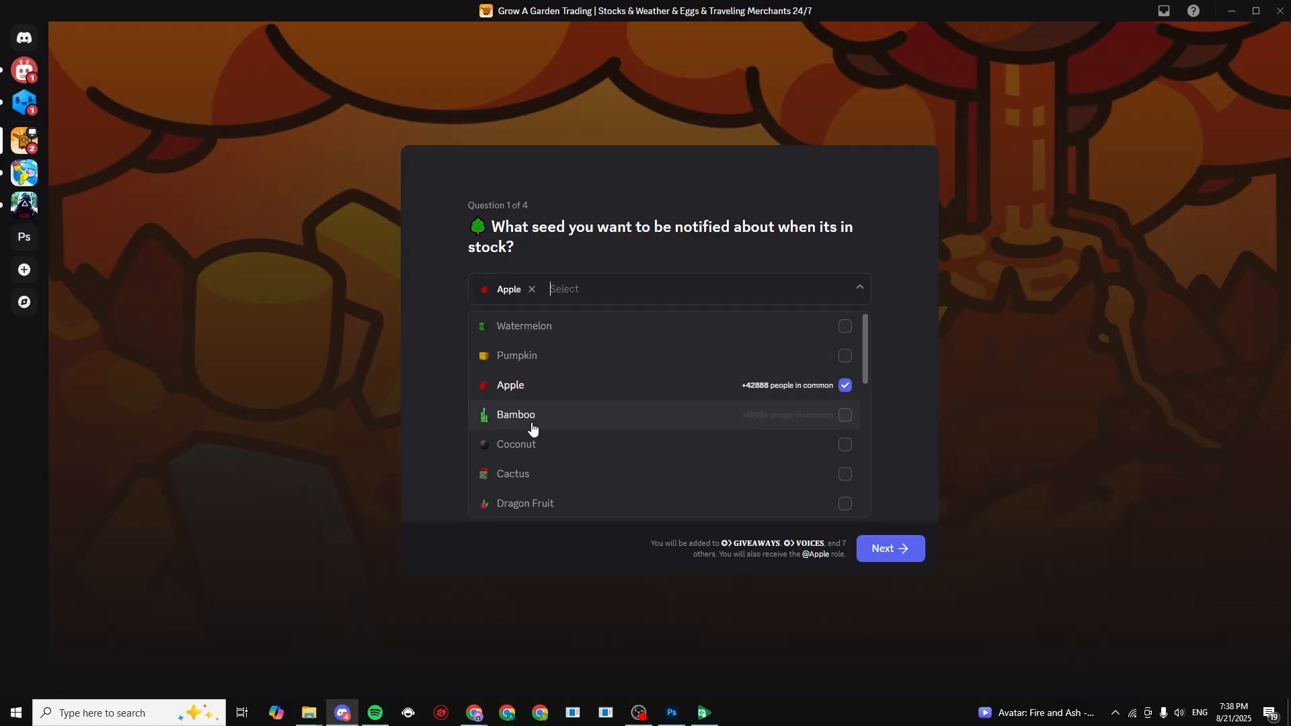
pyautogui.scroll(-3)
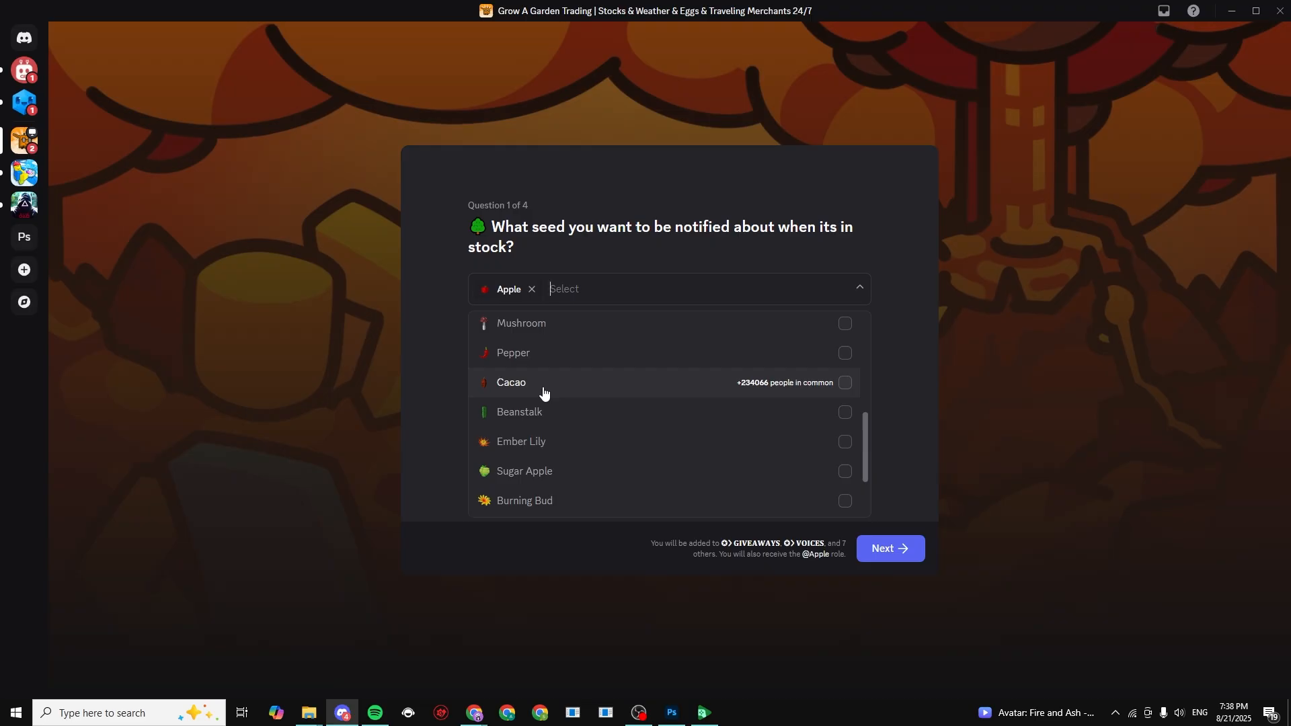
pyautogui.click(888, 549)
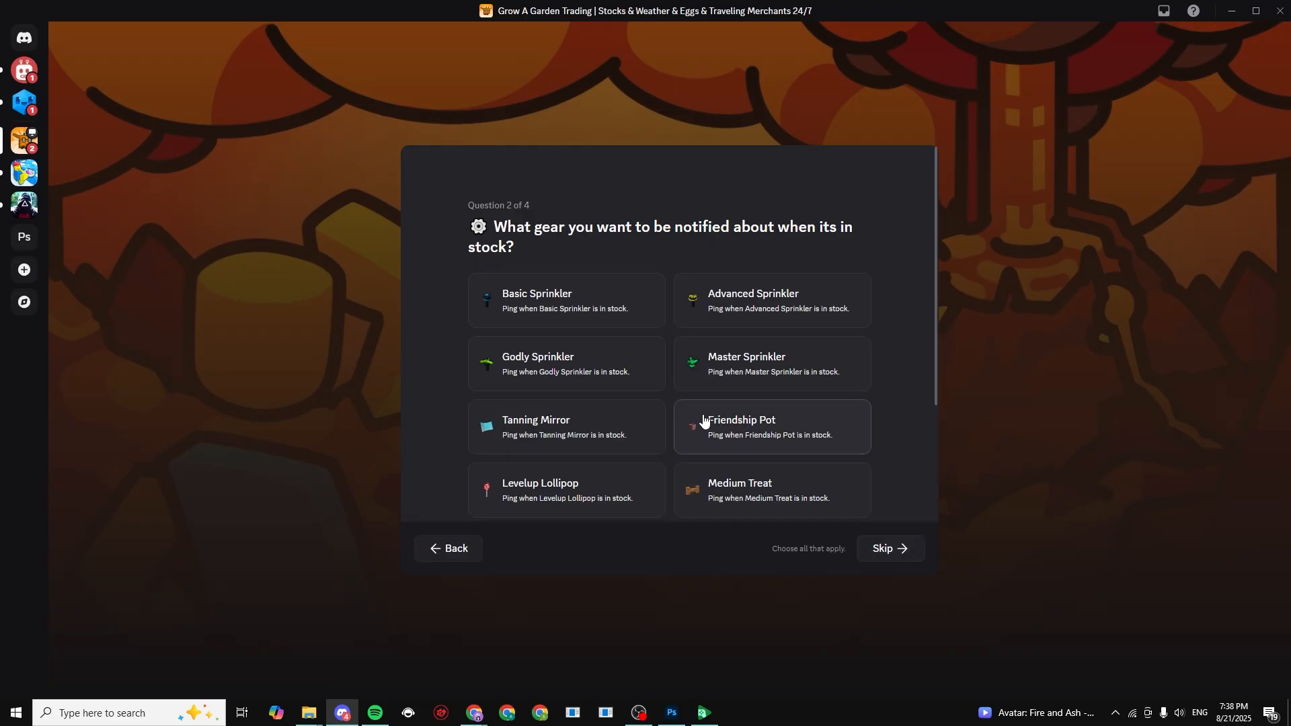
# Choose Godly Sprinkler, Rare Egg and no giveaway alerts, then finish onboarding
pyautogui.click(565, 364)
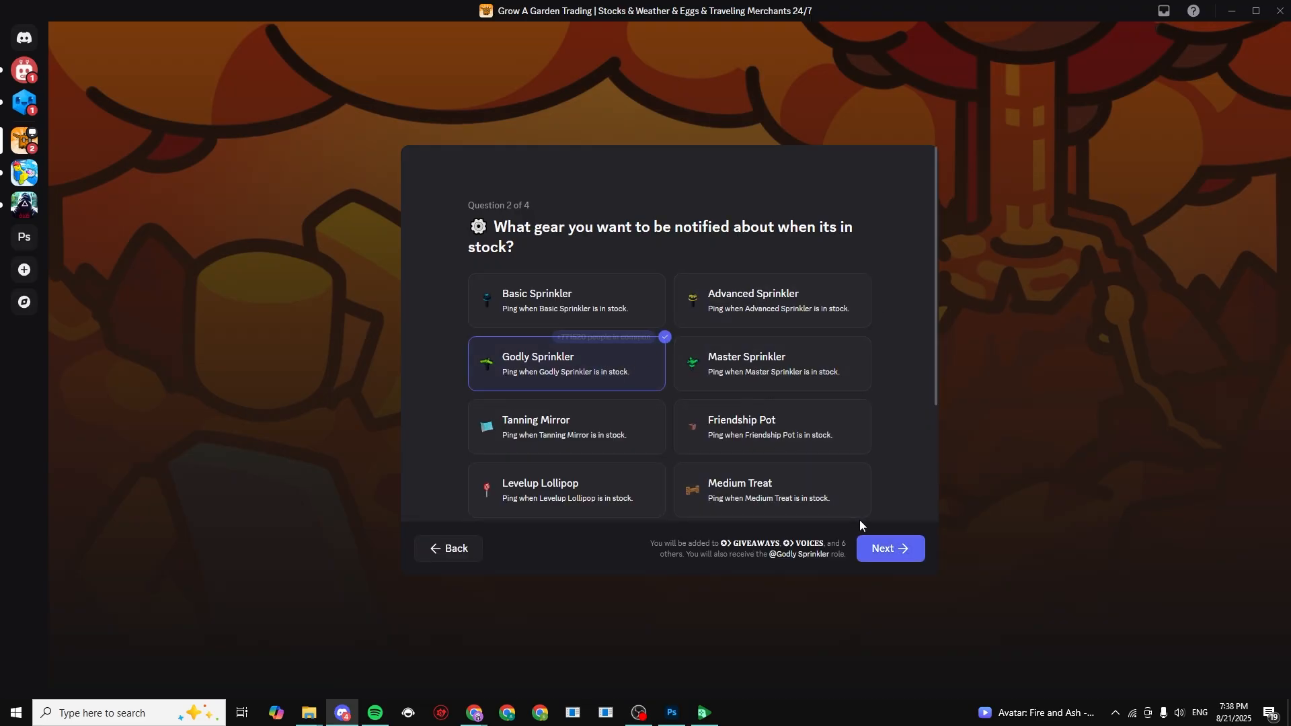
pyautogui.click(888, 549)
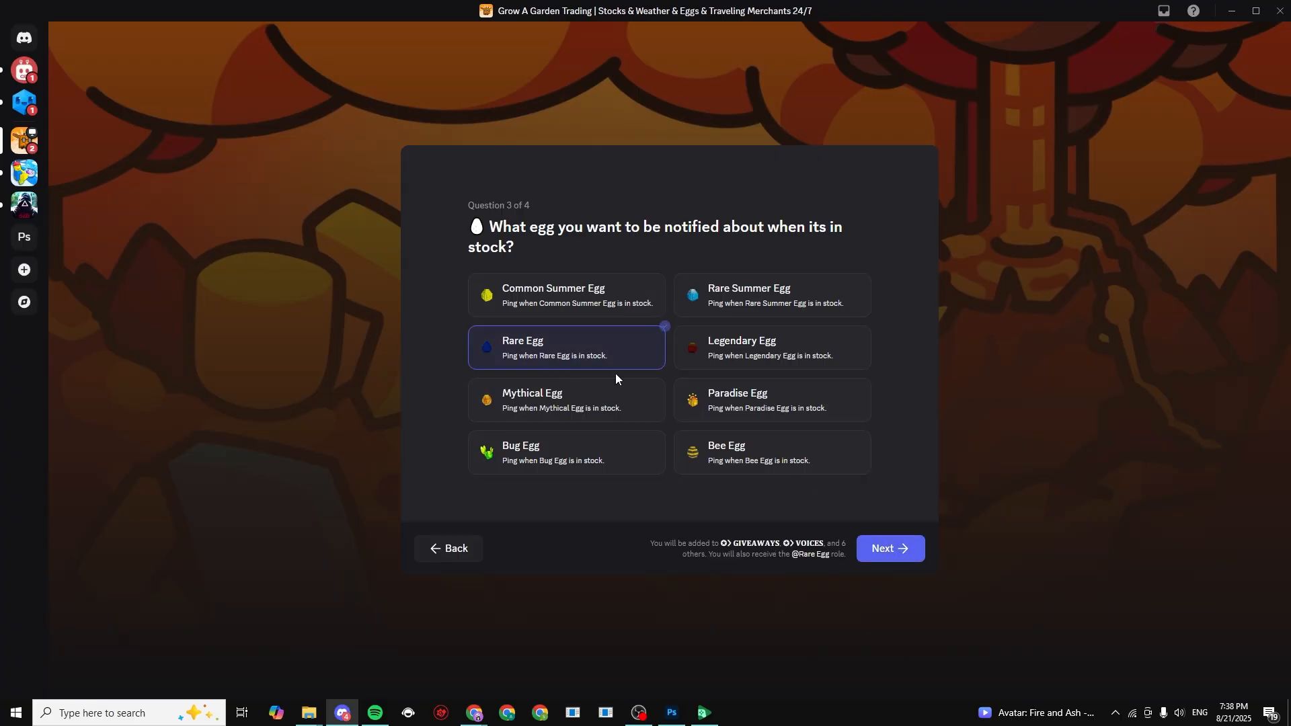
pyautogui.click(889, 548)
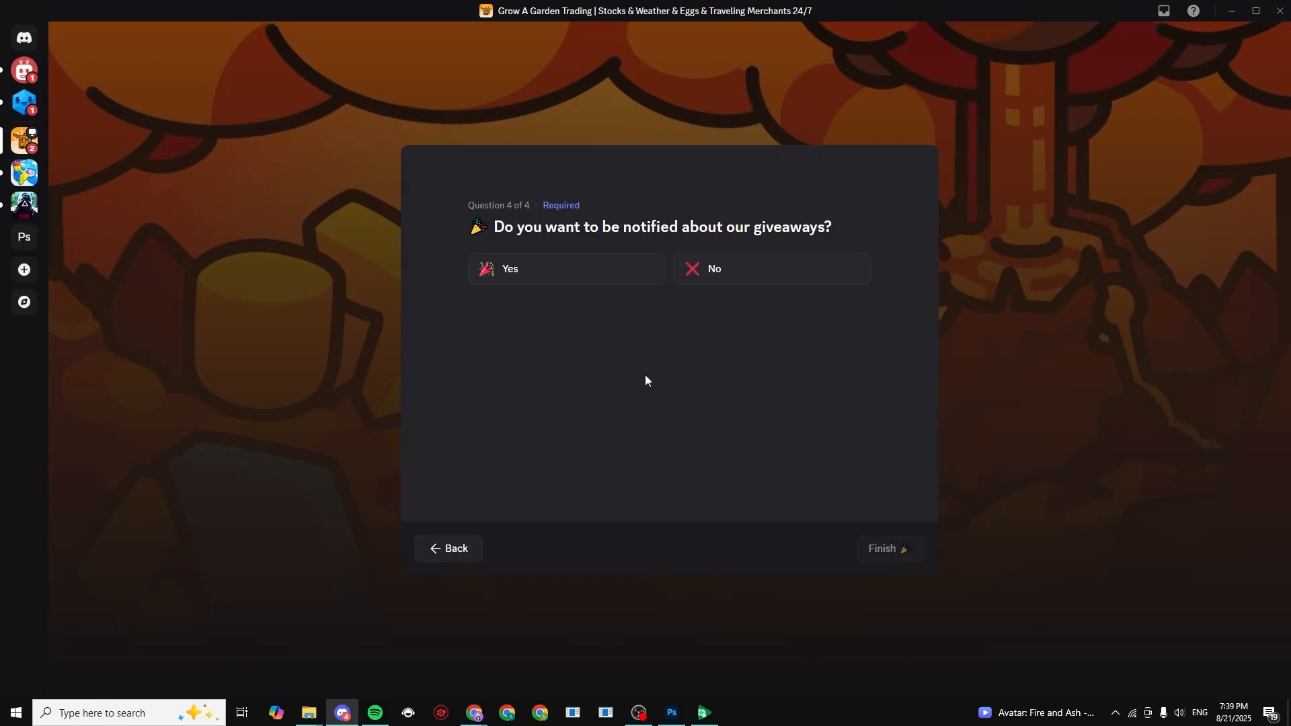
pyautogui.moveTo(545, 220)
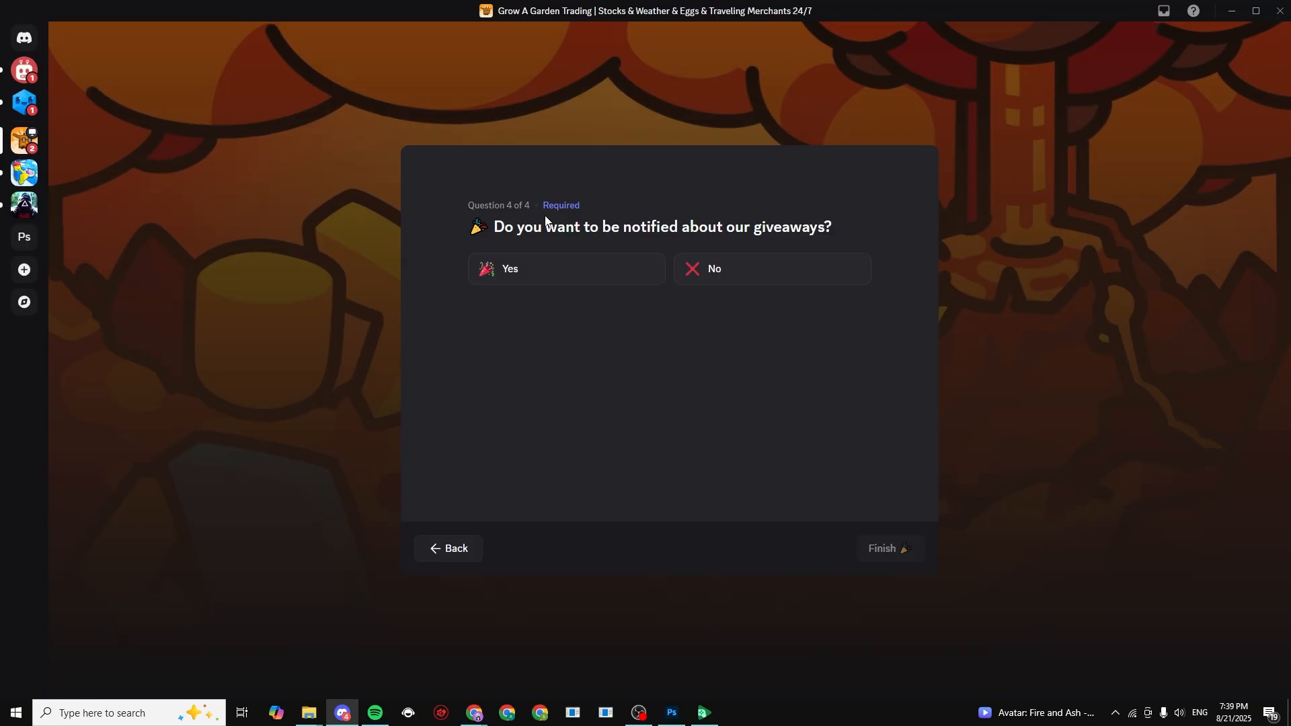
pyautogui.click(770, 268)
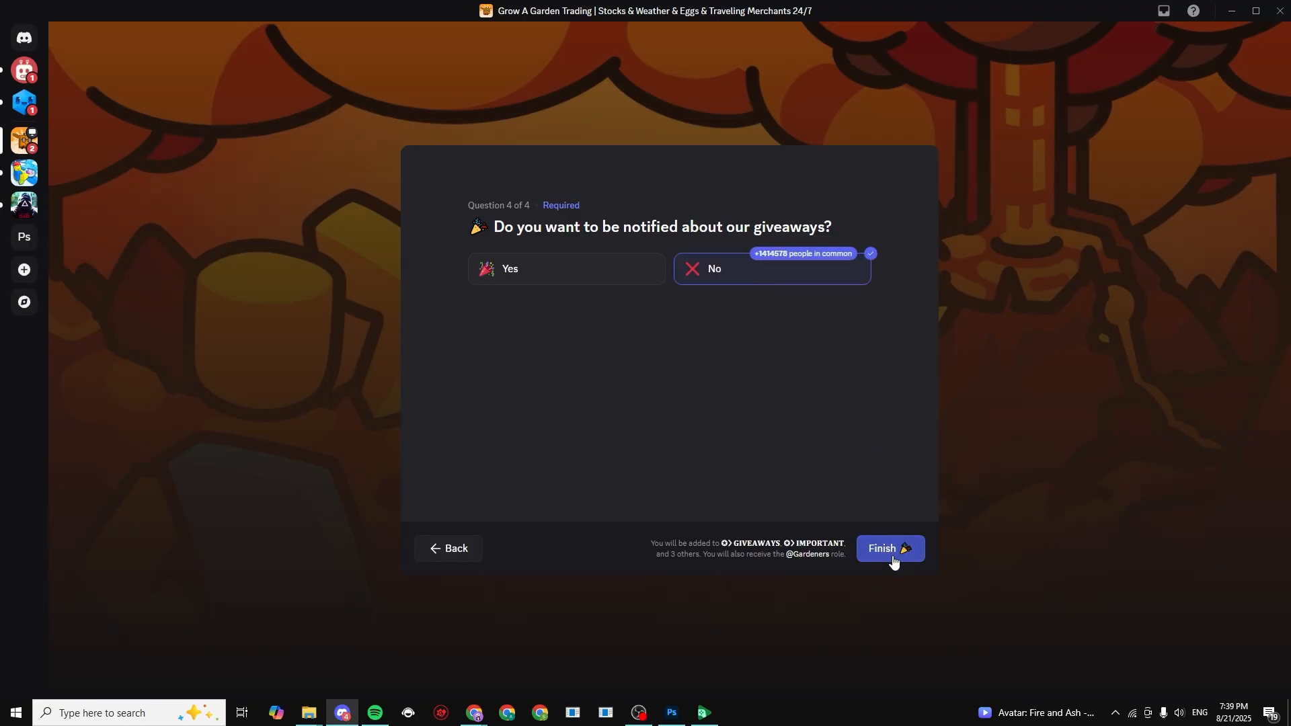
pyautogui.click(888, 547)
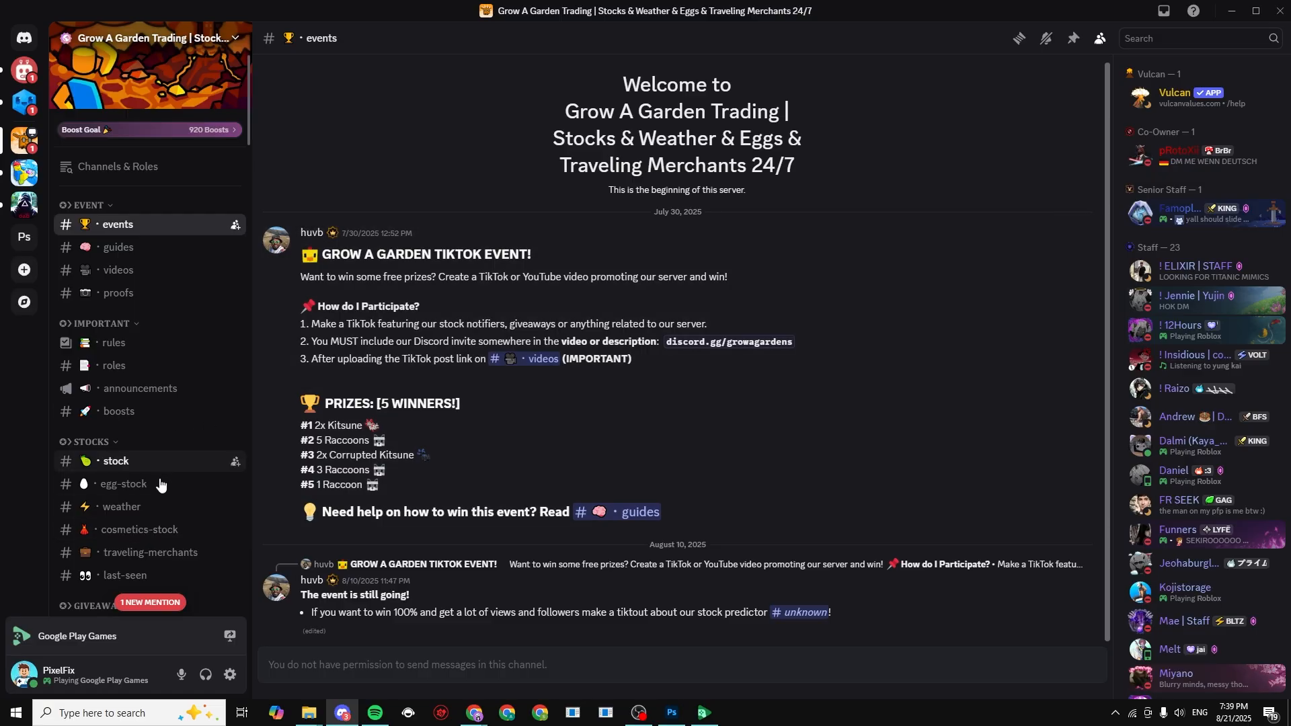